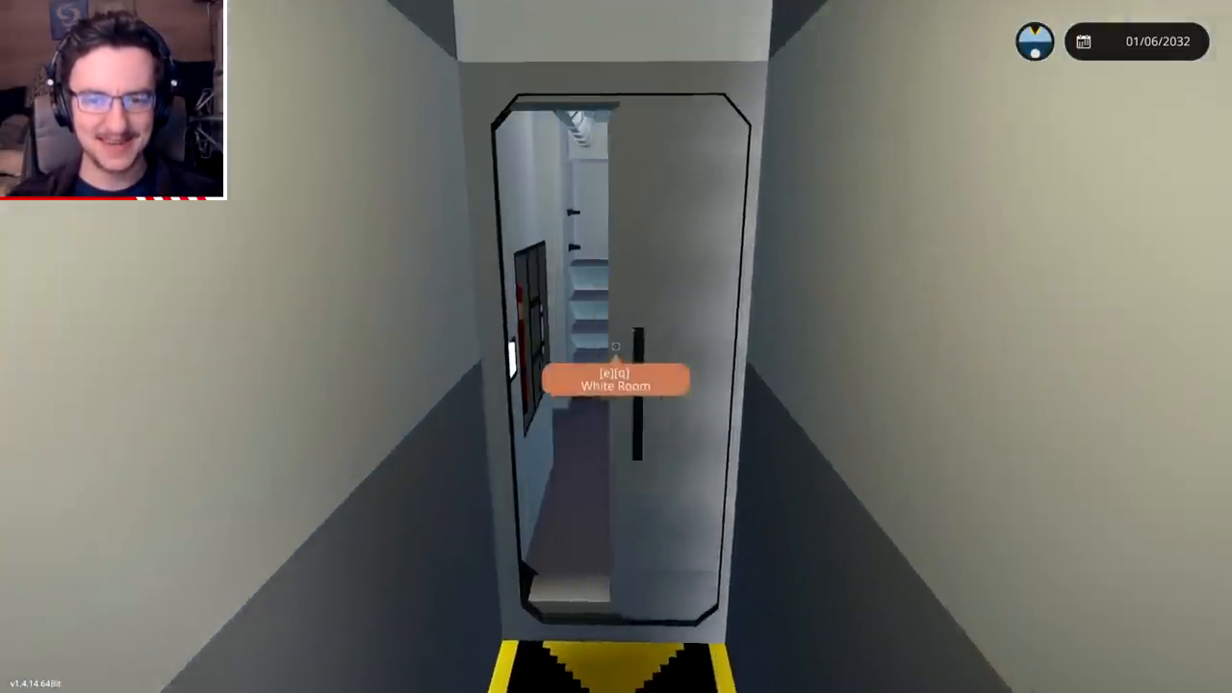
Open the White Room door at the end of the corridor and step through
key(e)
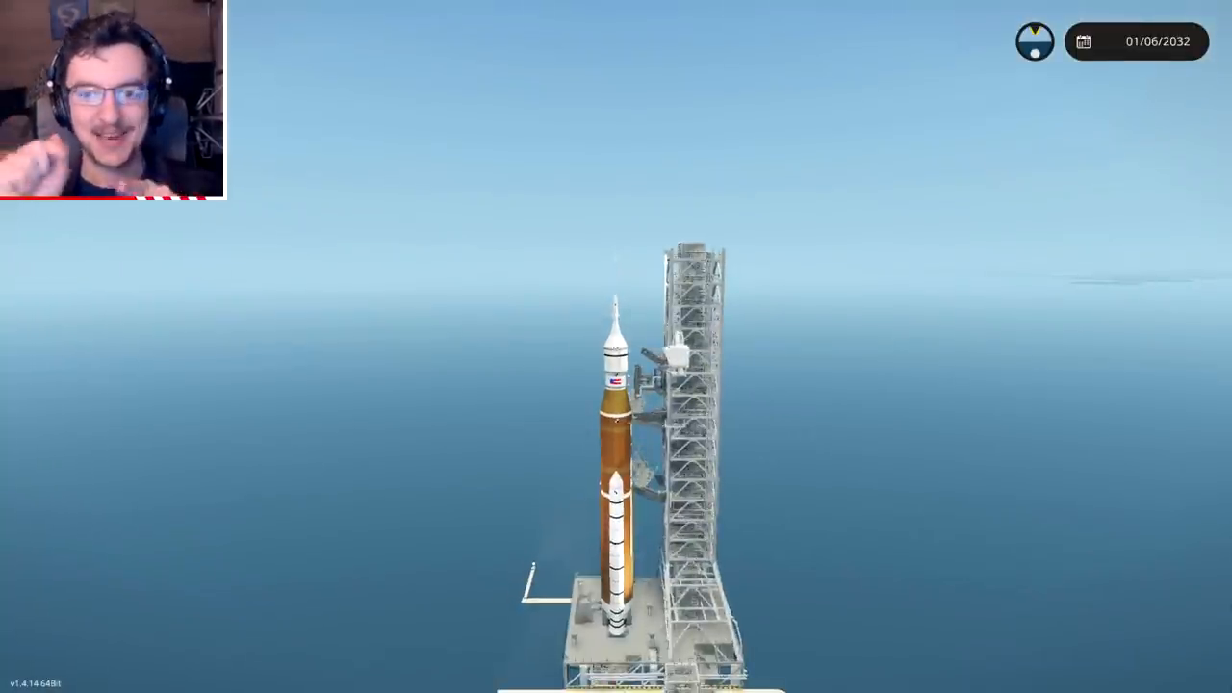
Pause the game to show the menu with the audio volume sliders
key(Escape)
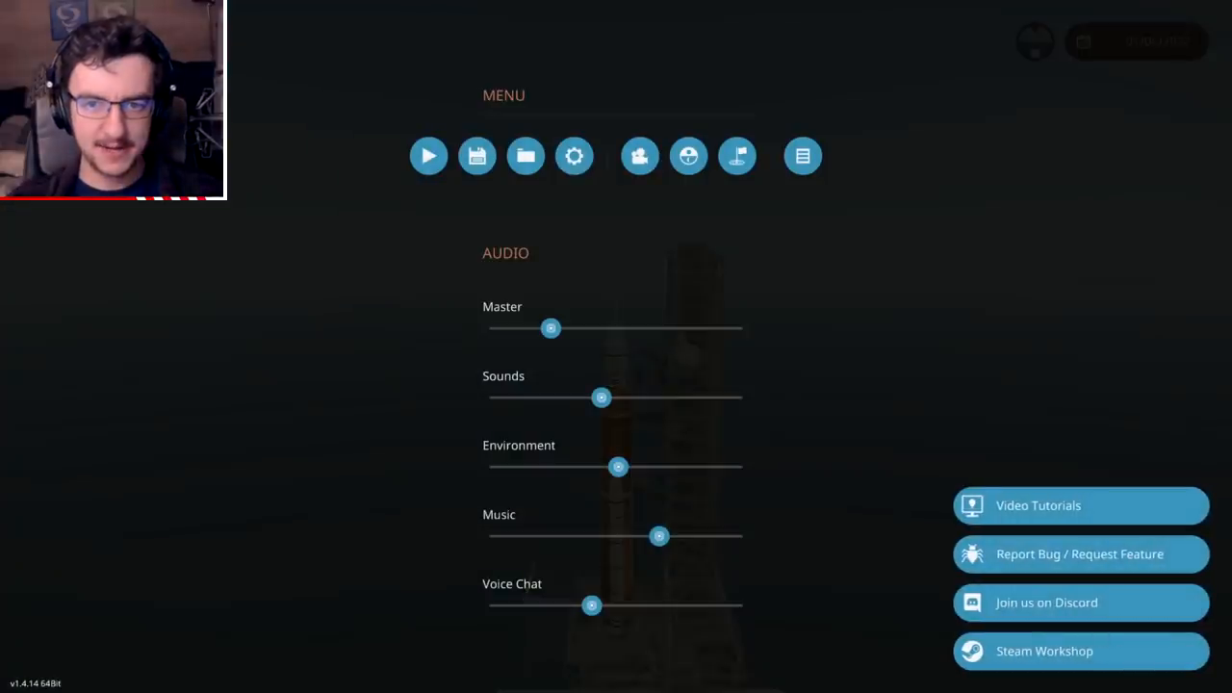